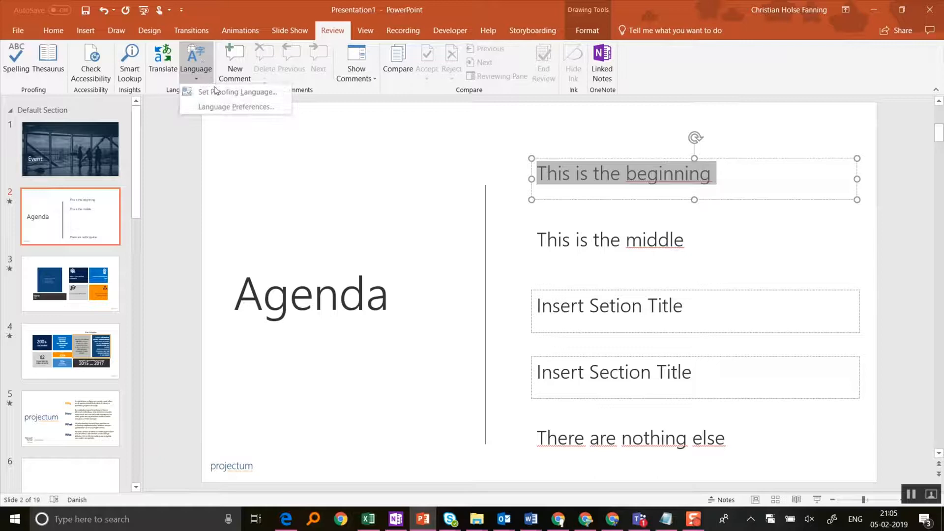
- Inspect the agenda text's proofing language without applying changes, then launch the VBA editor with Alt+F11
click(237, 92)
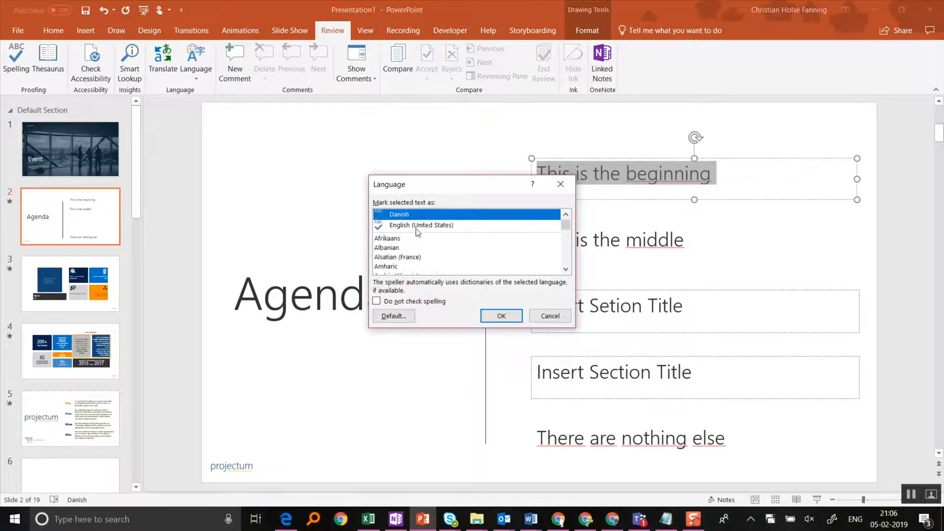
click(421, 224)
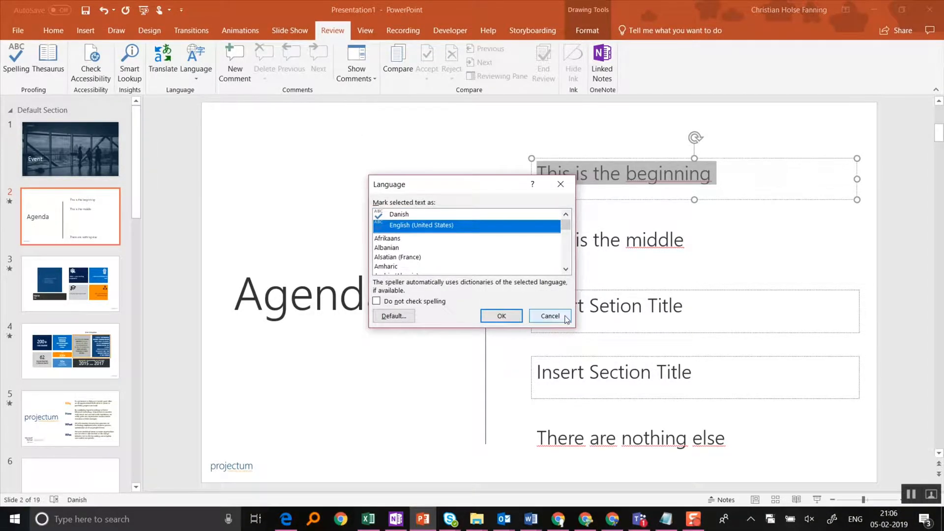
click(549, 316)
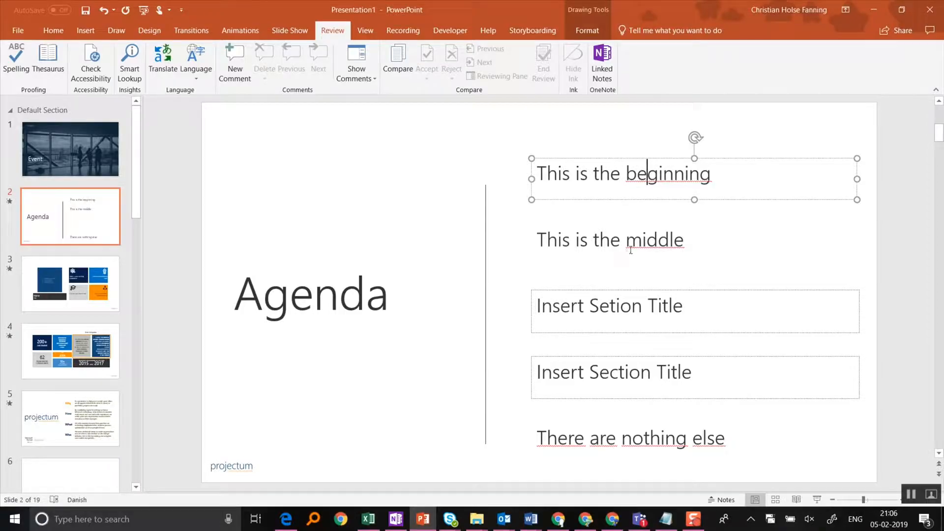
click(630, 437)
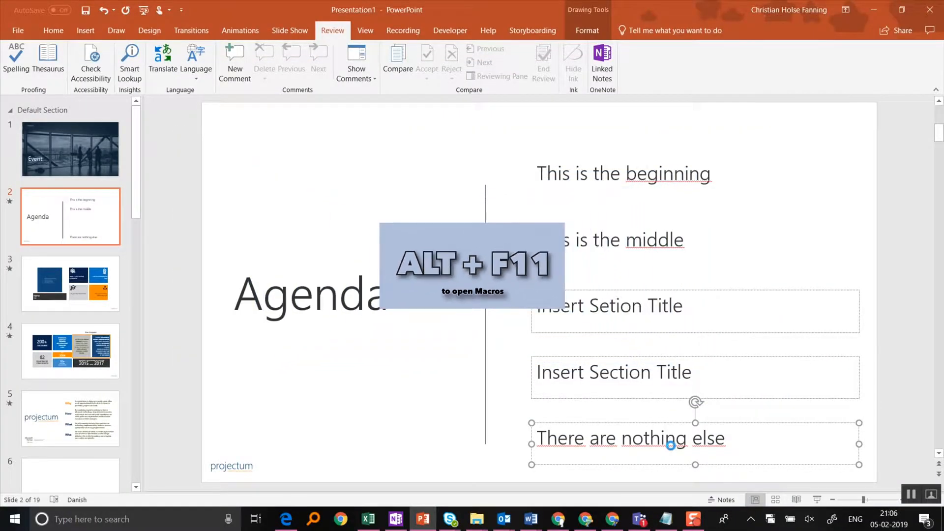
key(alt+F11)
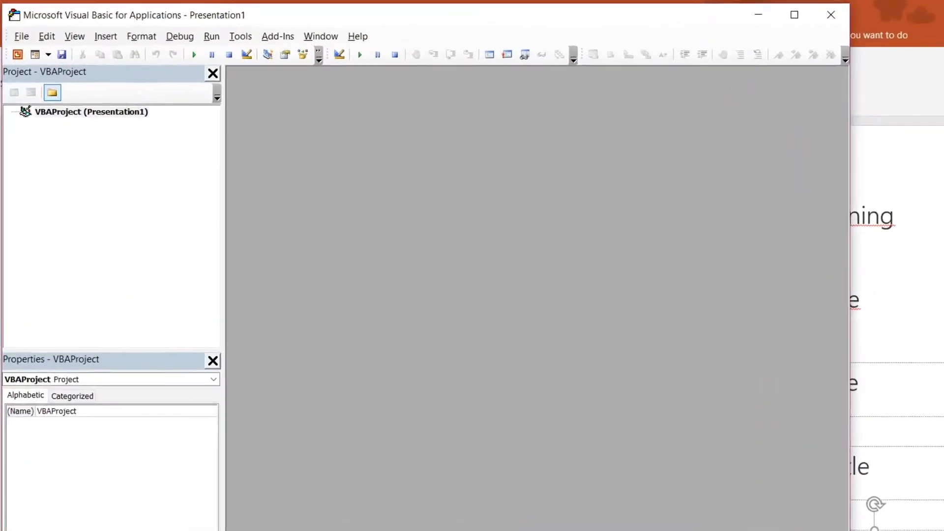
- Add a module with the ChangeSpellCheckingLanguage macro setting all slide shapes to English (Australia)
right_click(91, 112)
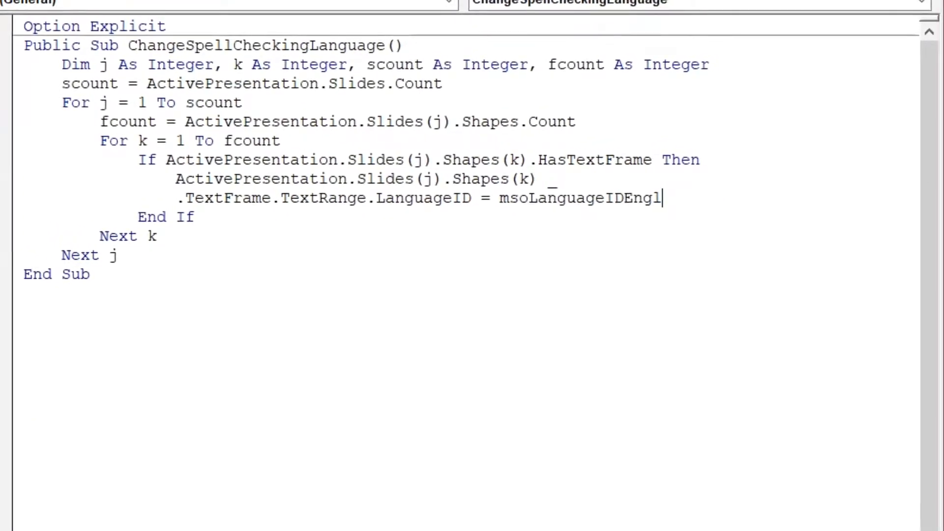
text(lse)
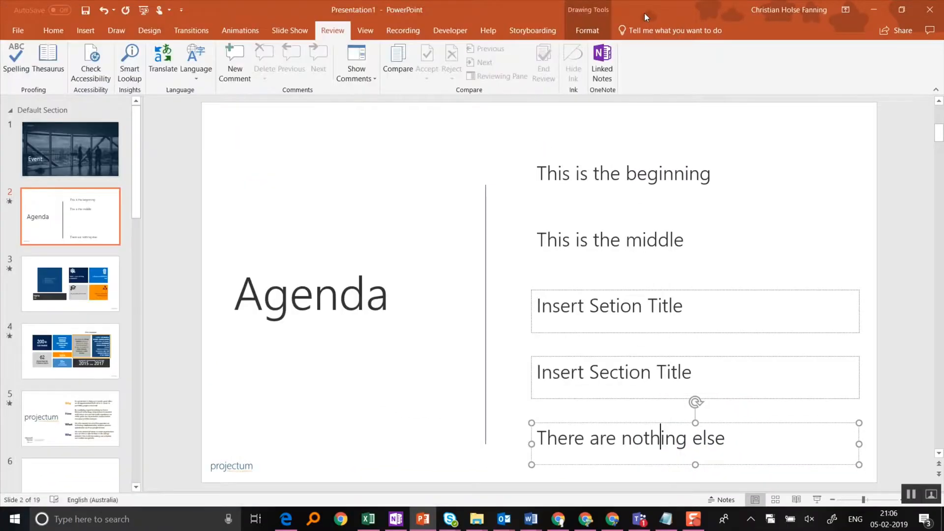
- Confirm the agenda slide's middle text box now uses English (Australia) proofing
click(622, 173)
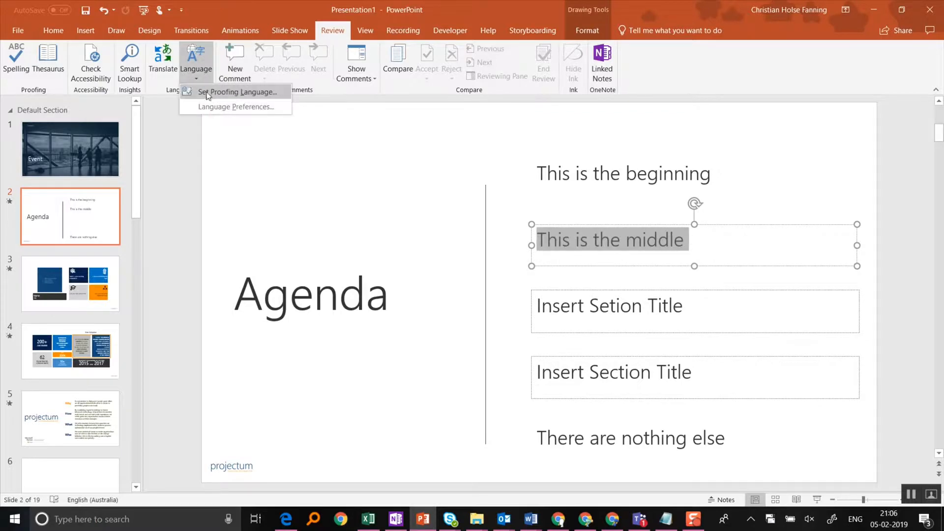
click(236, 91)
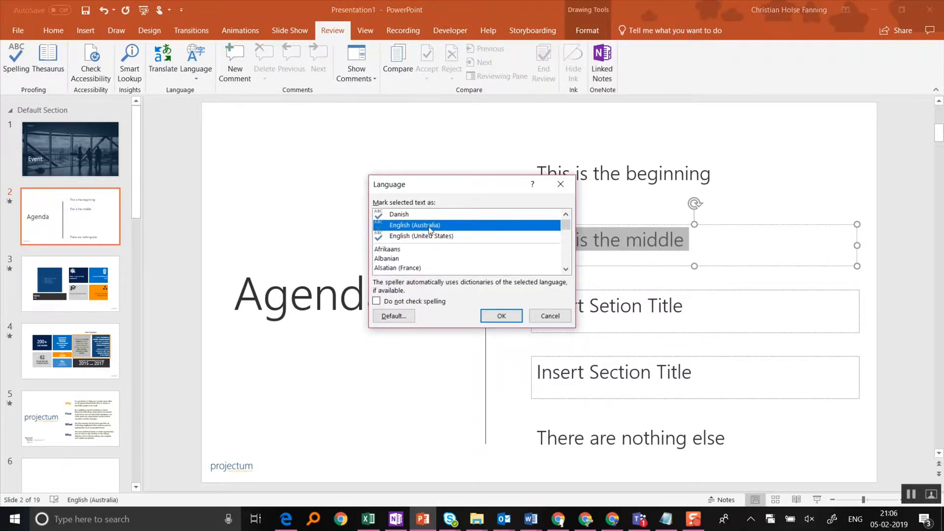
click(500, 315)
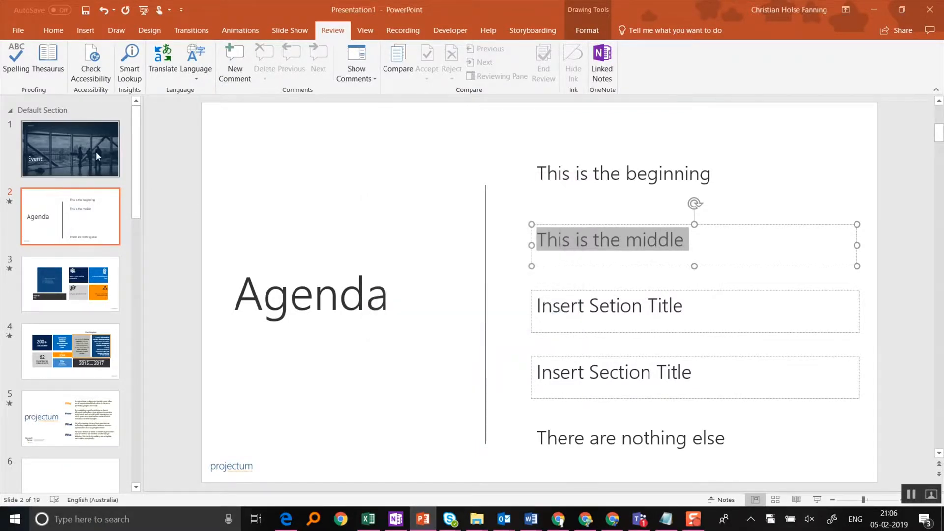
- Confirm the title slide's text also uses English (Australia) proofing
click(69, 148)
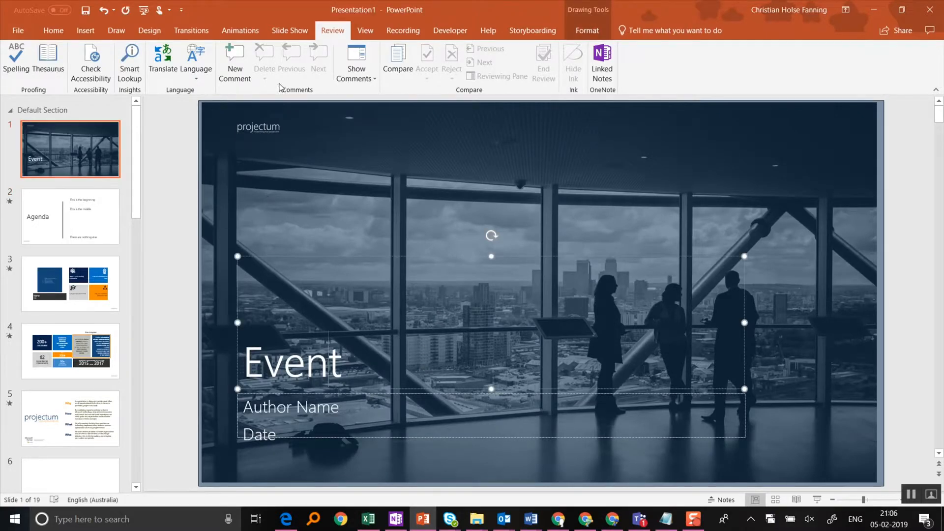
click(179, 60)
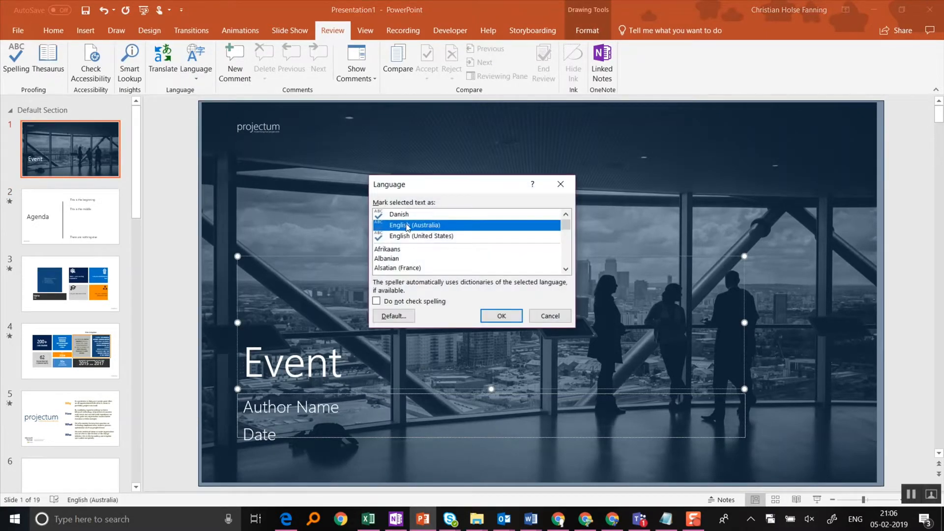
click(500, 316)
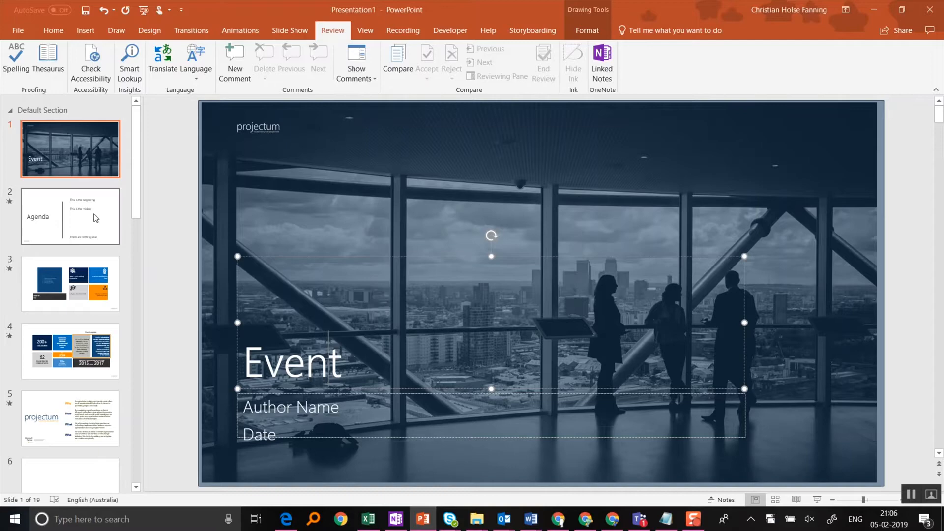